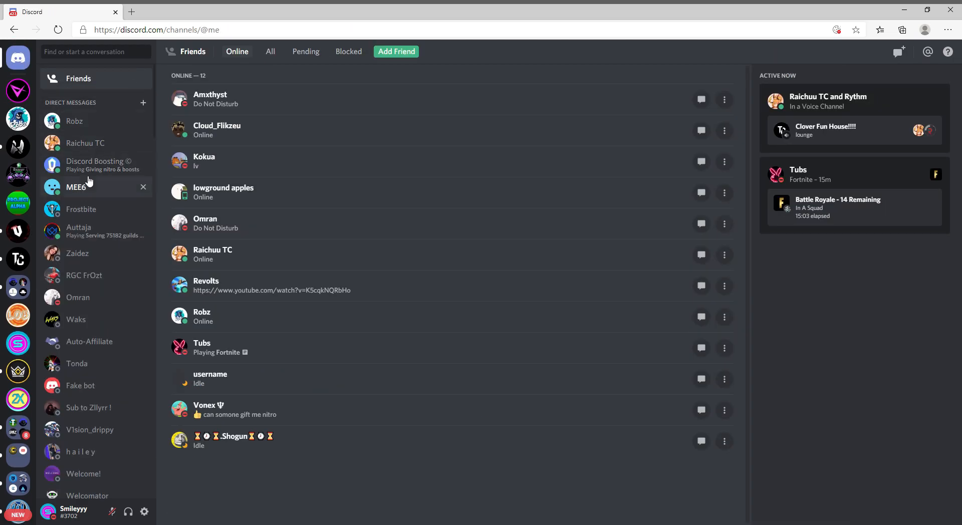
# Open the Discord Boosting © DM and scroll through its free Nitro boosting invite messages
pyautogui.click(97, 164)
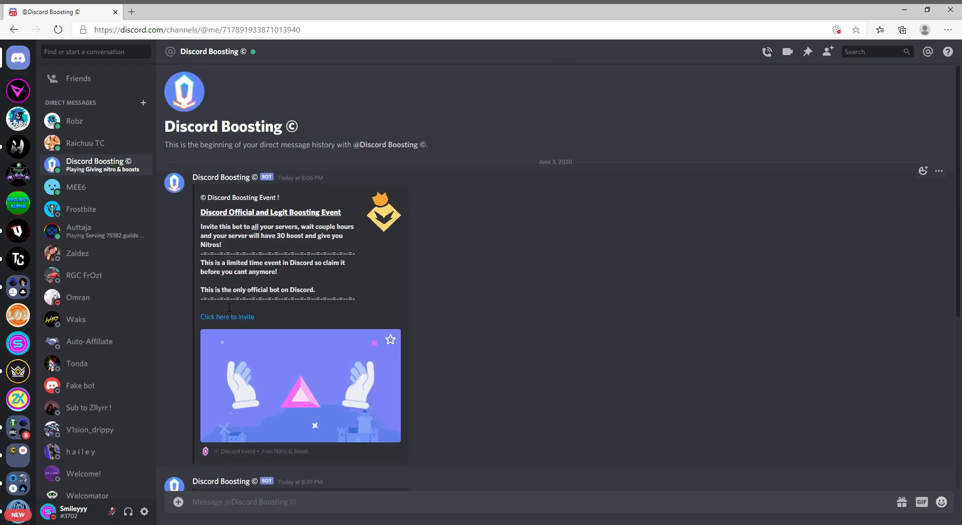
pyautogui.scroll(-3)
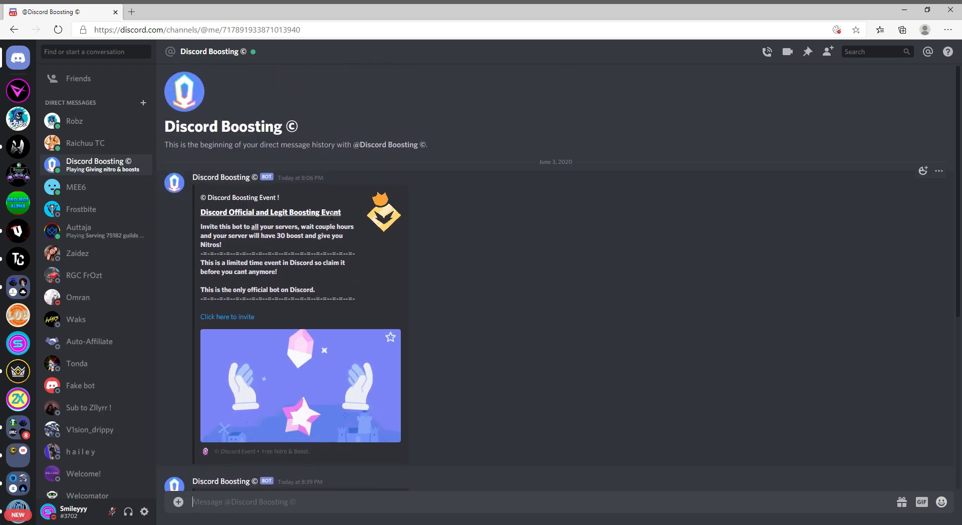
pyautogui.scroll(-3)
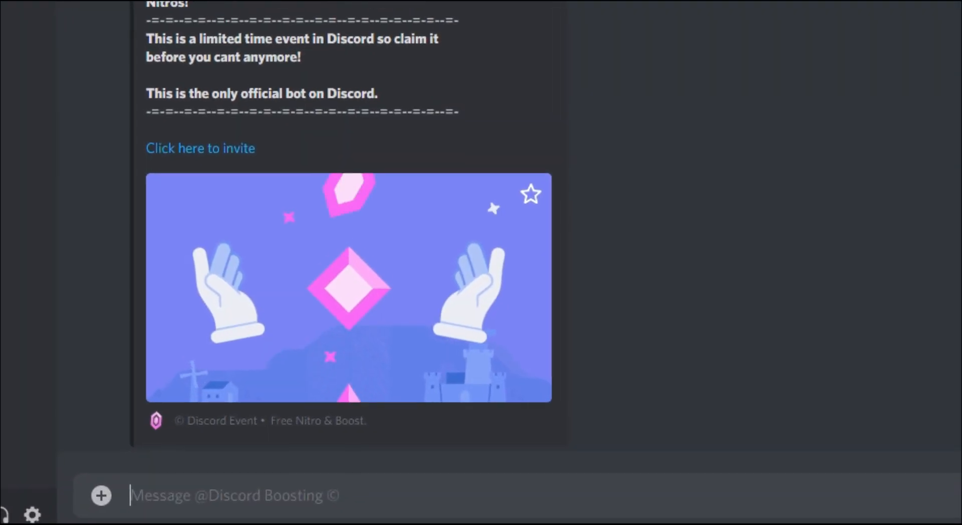
pyautogui.scroll(-3)
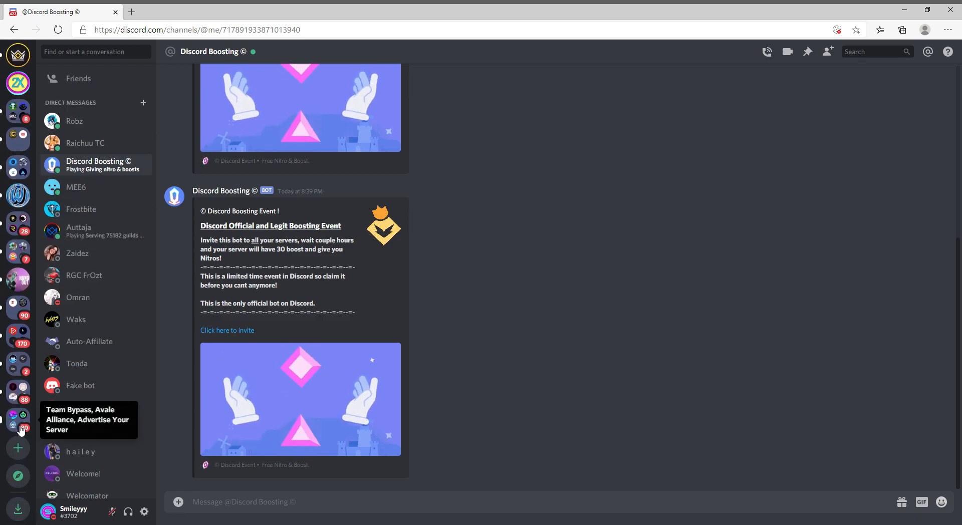
# Create a new server named 'Scam test'
pyautogui.click(18, 448)
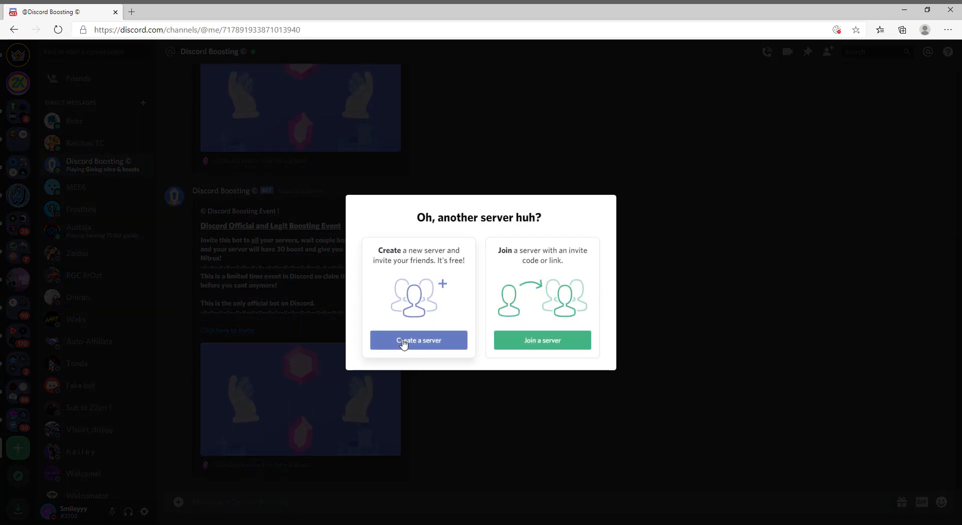
pyautogui.click(418, 340)
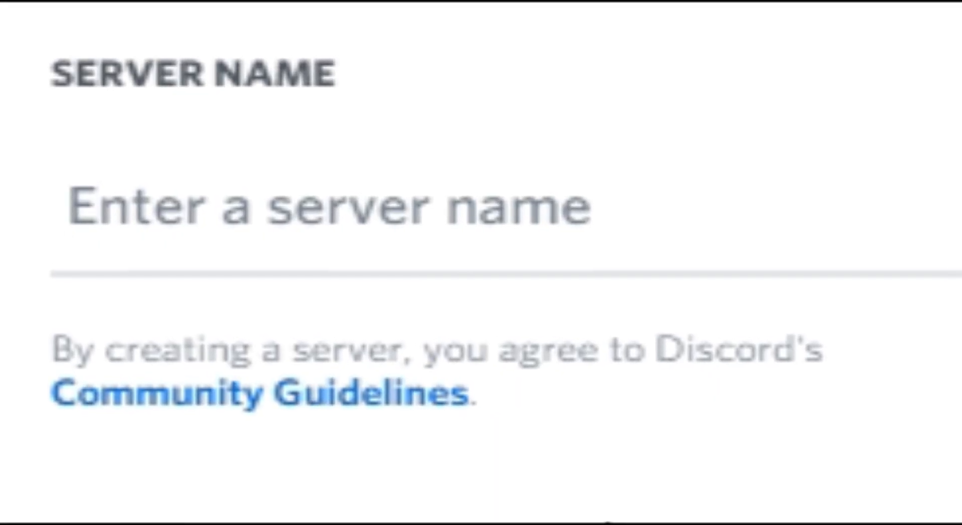
pyautogui.write('Scam test')
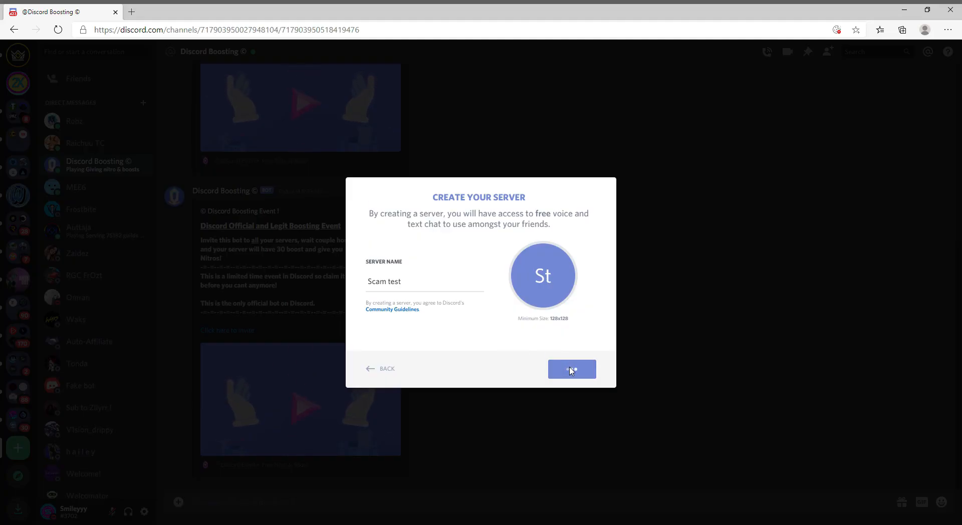
pyautogui.click(571, 369)
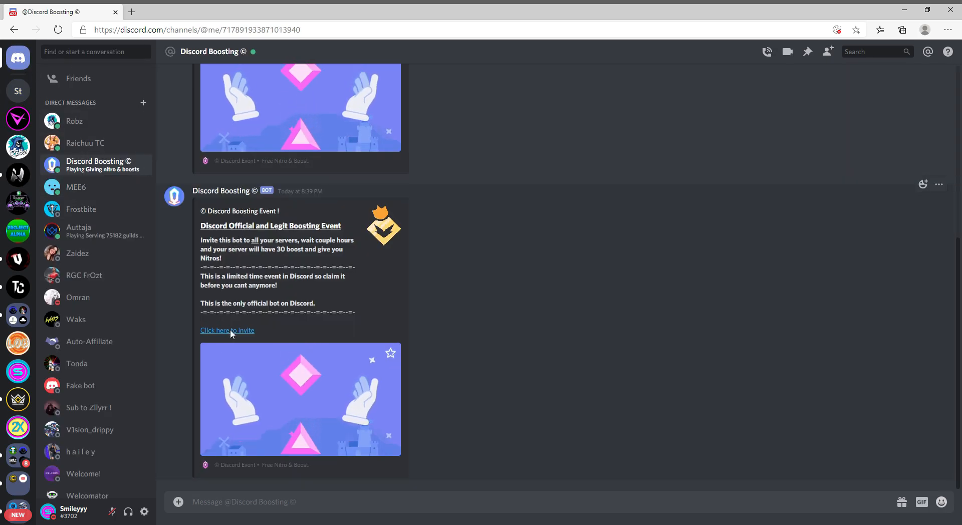
# Follow the bot's 'Click here to invite' link and add it to Scam test
pyautogui.click(226, 330)
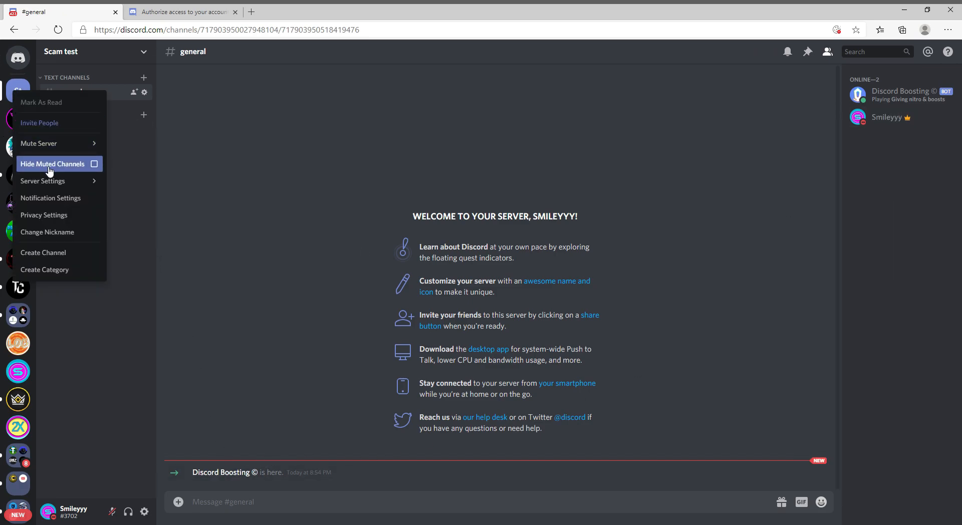
pyautogui.click(888, 117)
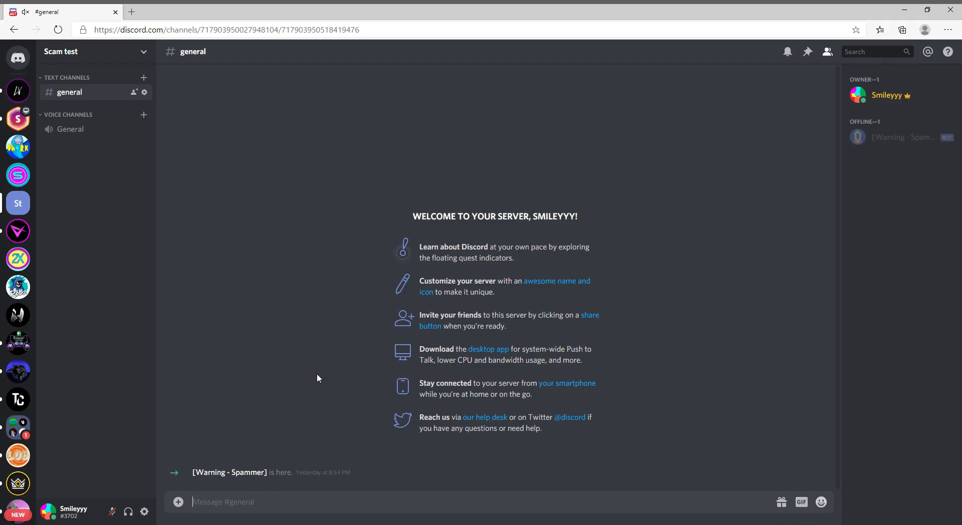
pyautogui.moveTo(315, 373)
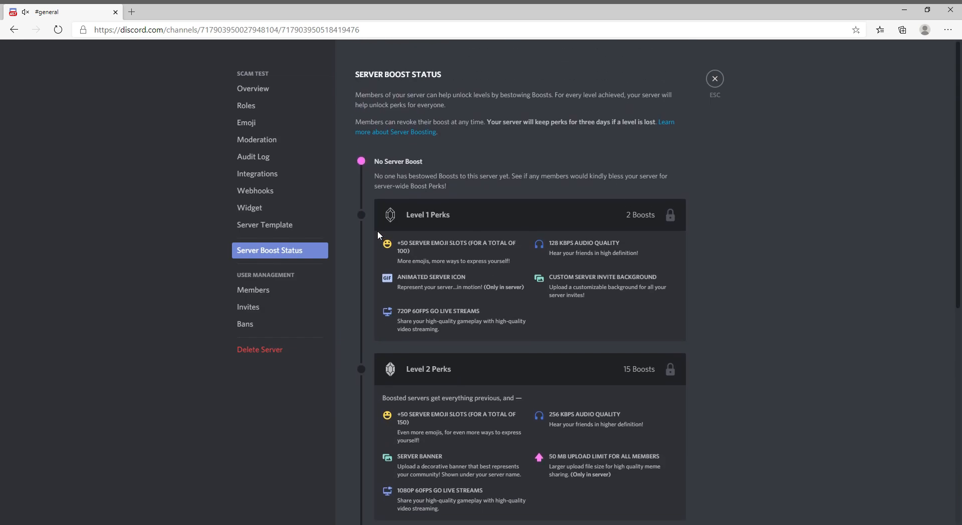
pyautogui.moveTo(714, 78)
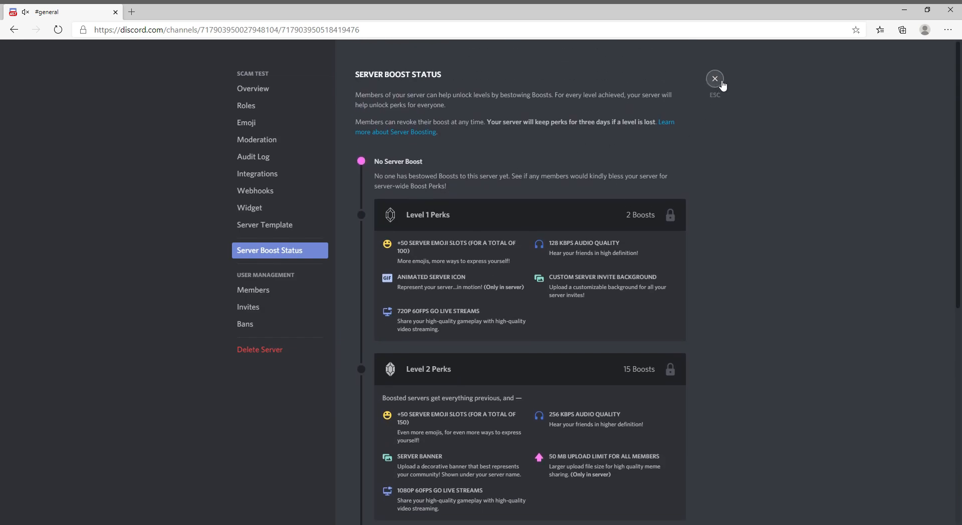
pyautogui.click(714, 79)
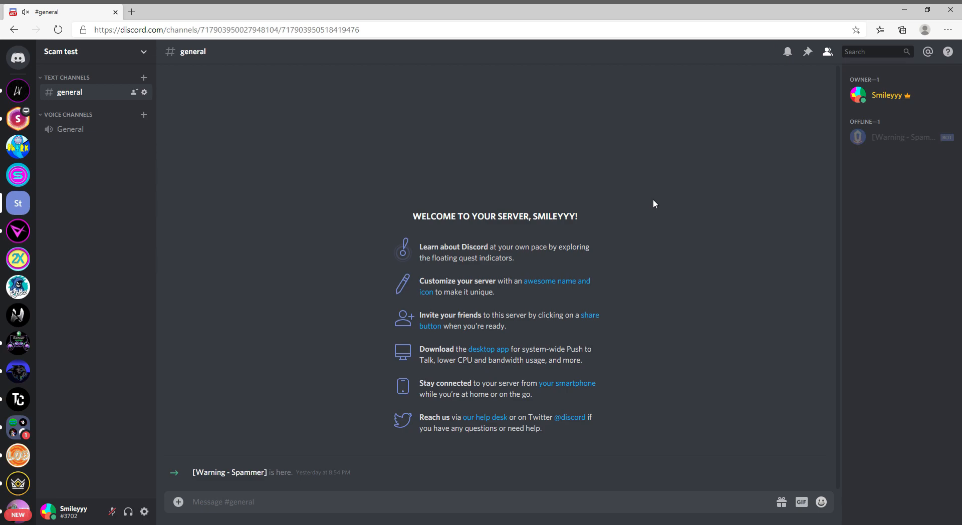
# View the [Warning - Spammer]#8998 bot's member profile card, showing no roles
pyautogui.click(903, 137)
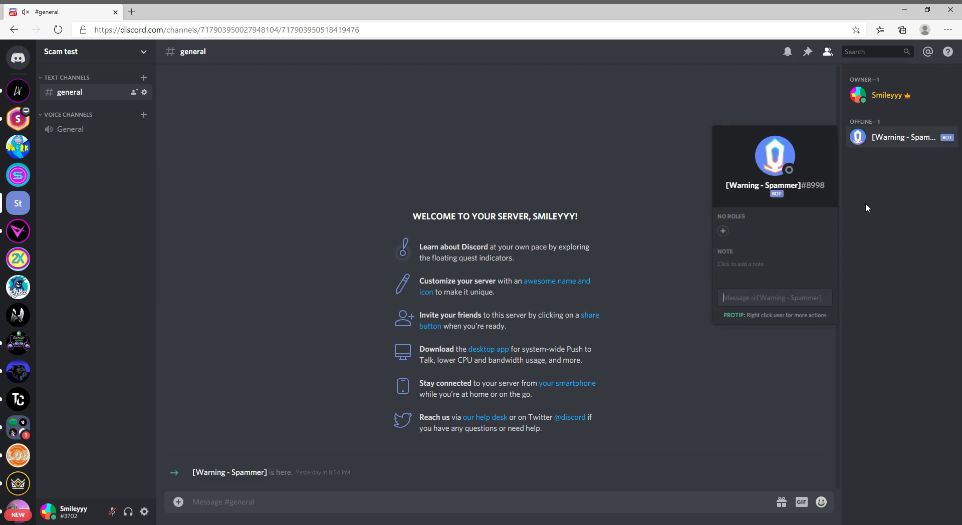
pyautogui.moveTo(839, 232)
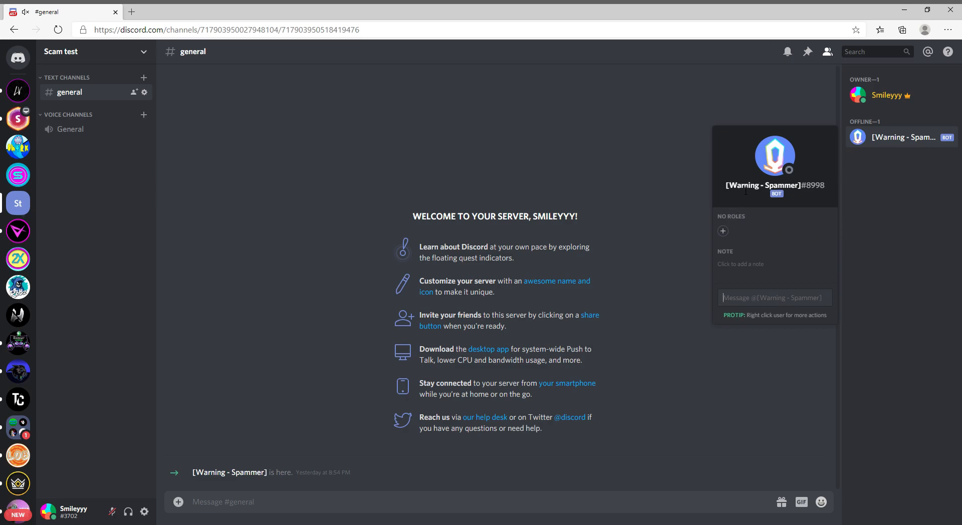
pyautogui.moveTo(837, 188)
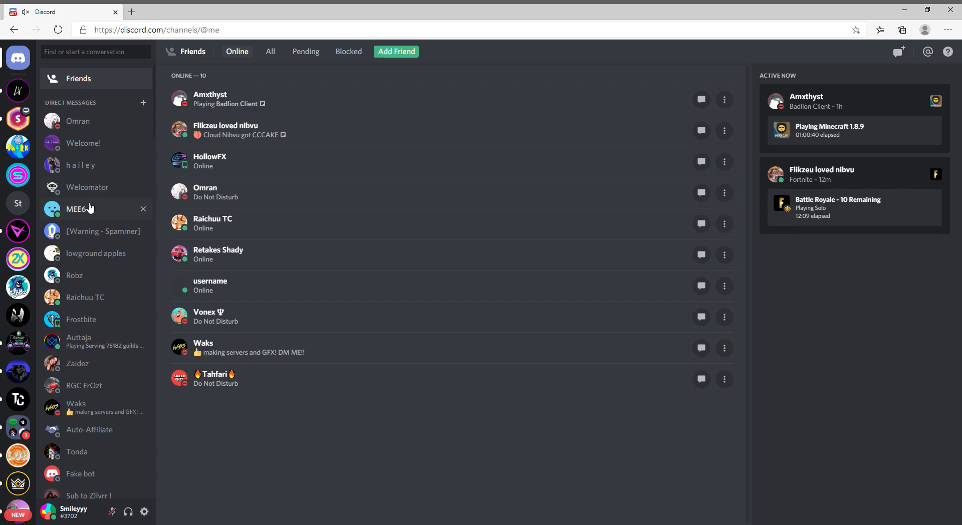
# Return to the Scam test server's general channel
pyautogui.click(103, 230)
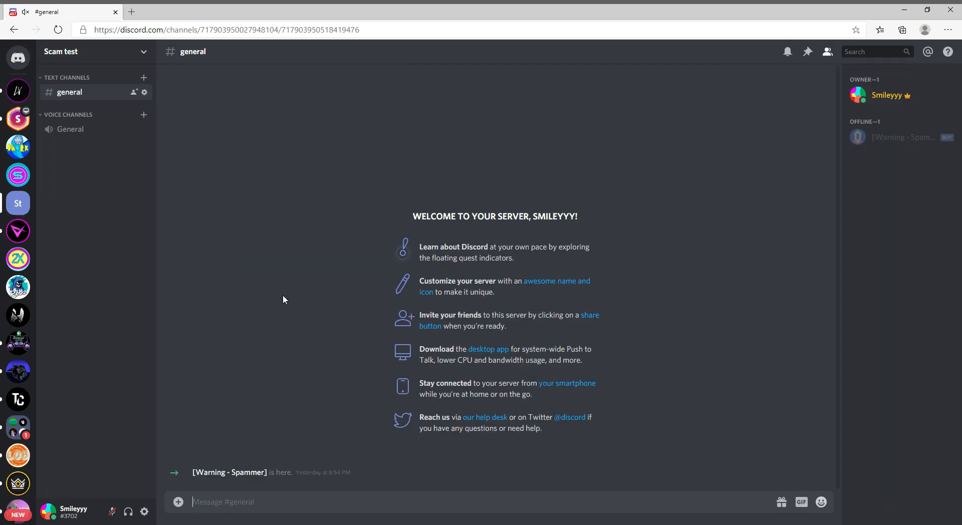
pyautogui.moveTo(882, 147)
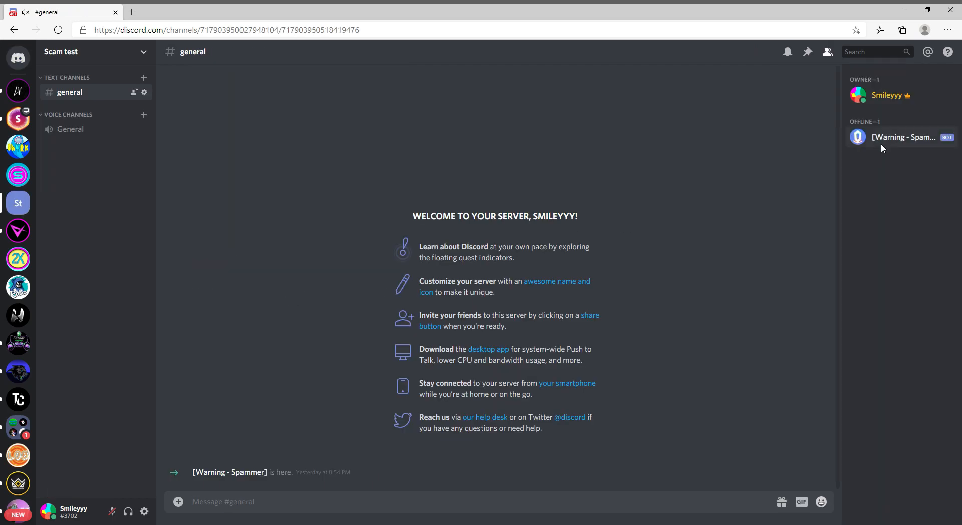
# Open the bot's full profile to see Scam test as its only mutual server
pyautogui.click(905, 137)
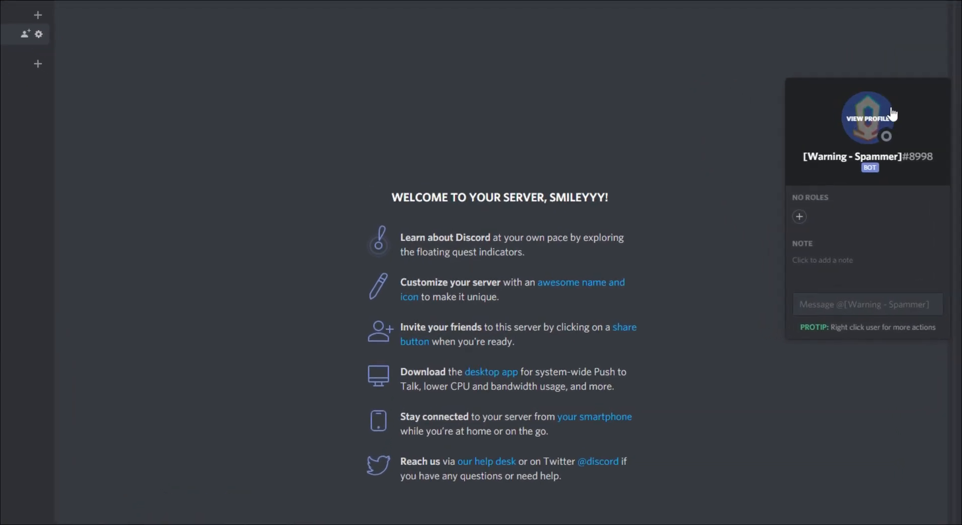
pyautogui.click(867, 117)
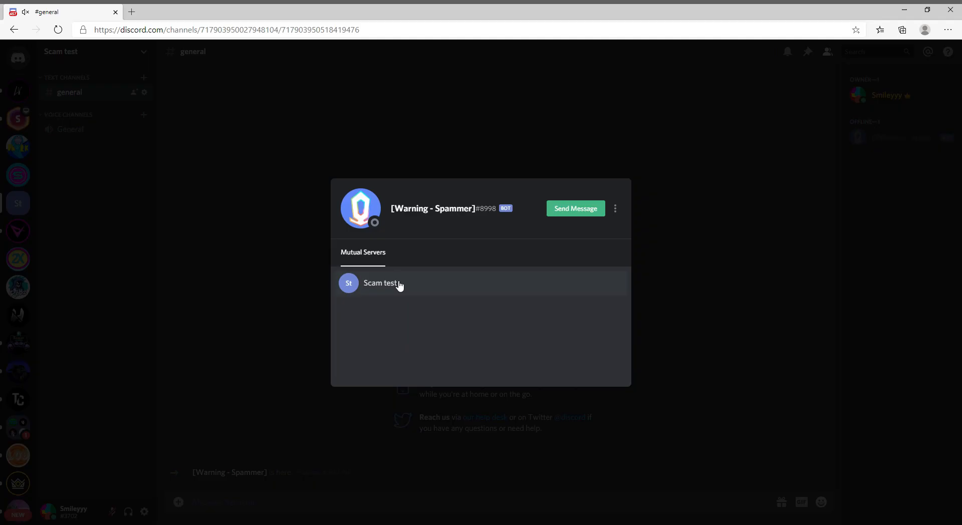
pyautogui.moveTo(484, 218)
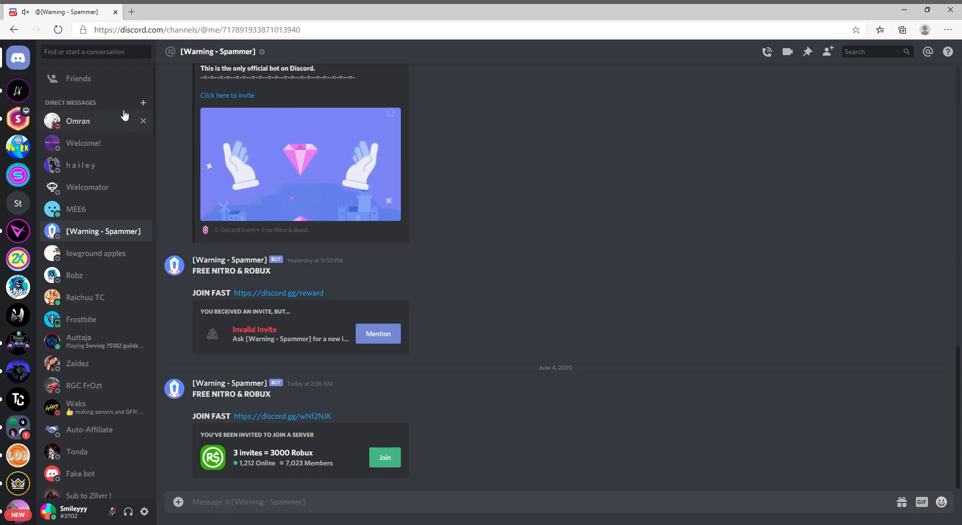
pyautogui.moveTo(18, 91)
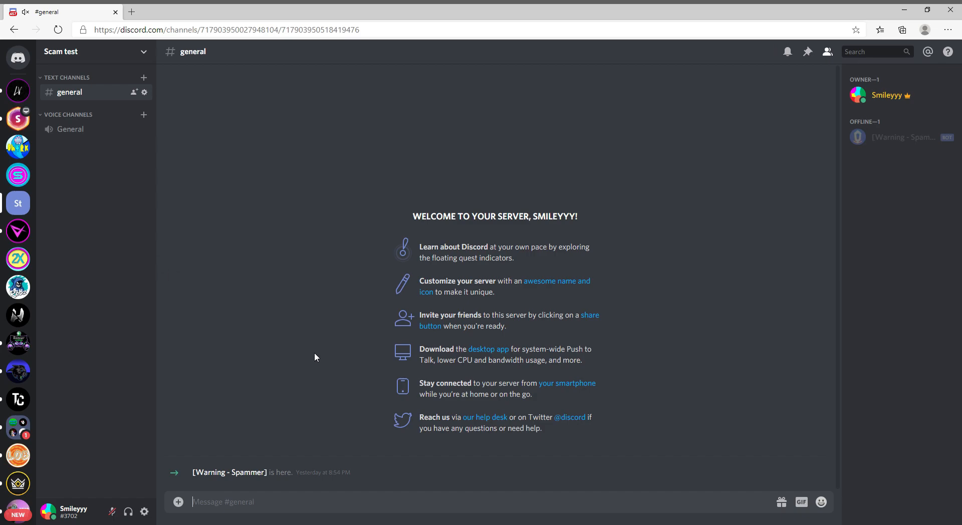
pyautogui.moveTo(325, 350)
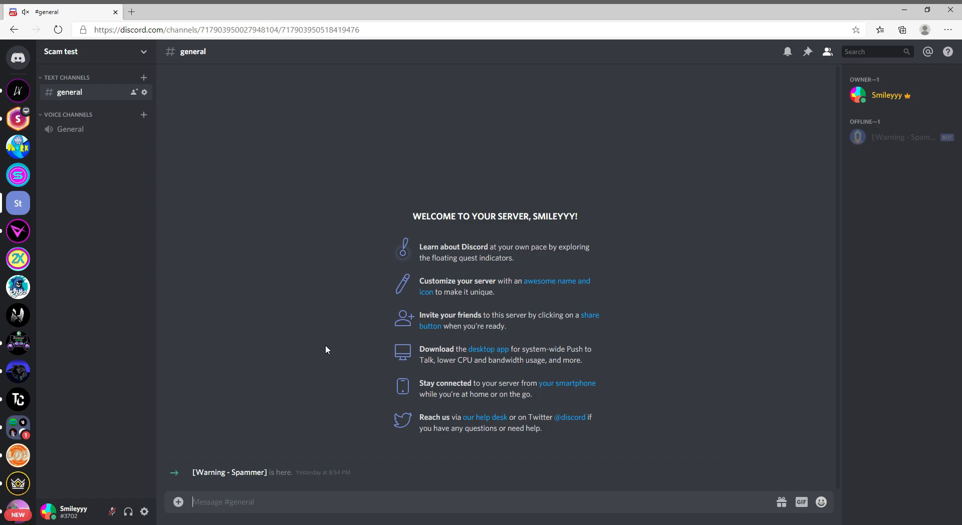